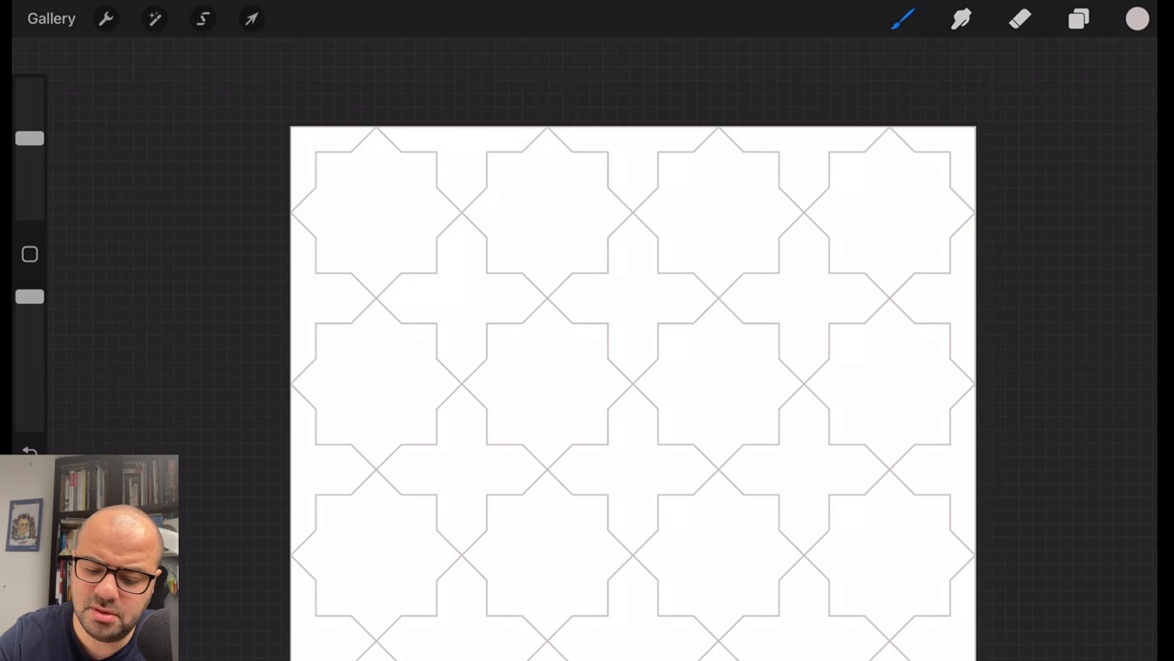
Select the nine crosses, switch the colour to blue, paint them in watercolour and deselect.
{"action": "left_click", "coordinate": [202, 18]}
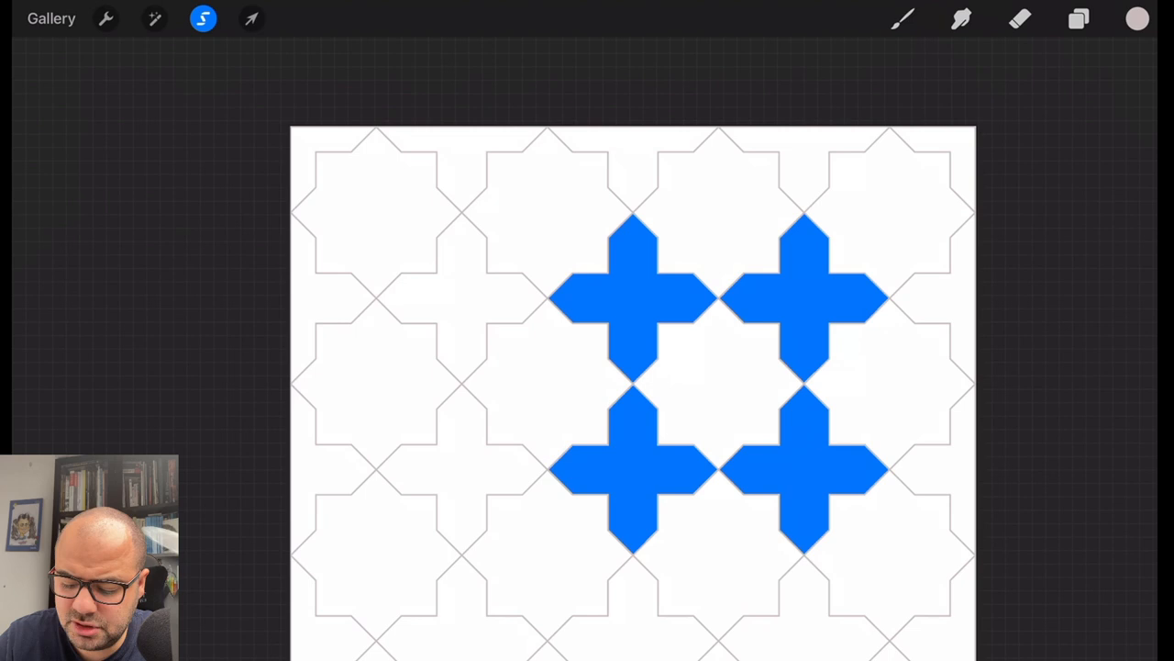
{"action": "left_click", "coordinate": [1137, 18]}
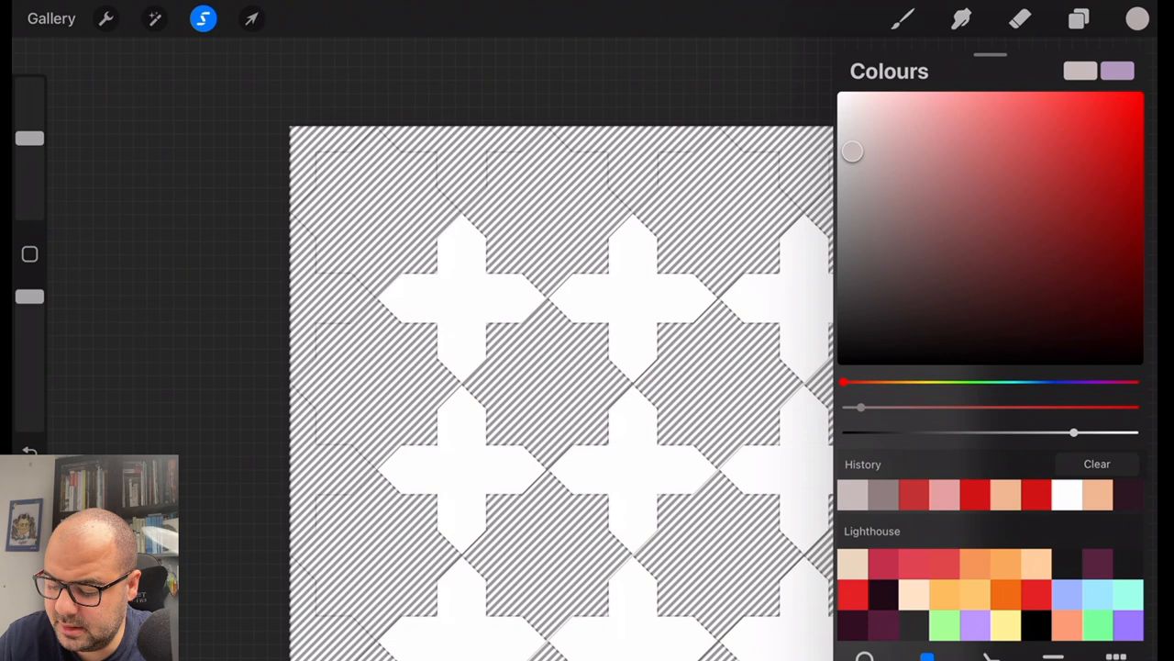
{"action": "left_click_drag", "start_coordinate": [858, 382], "coordinate": [1032, 383]}
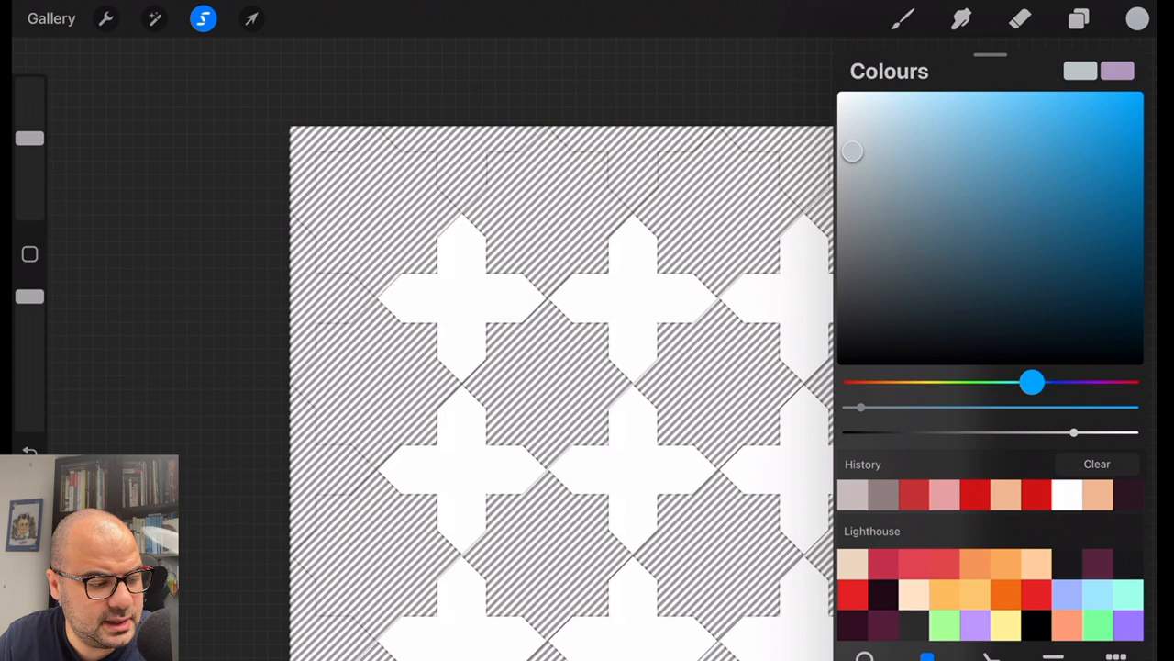
{"action": "left_click", "coordinate": [1136, 18]}
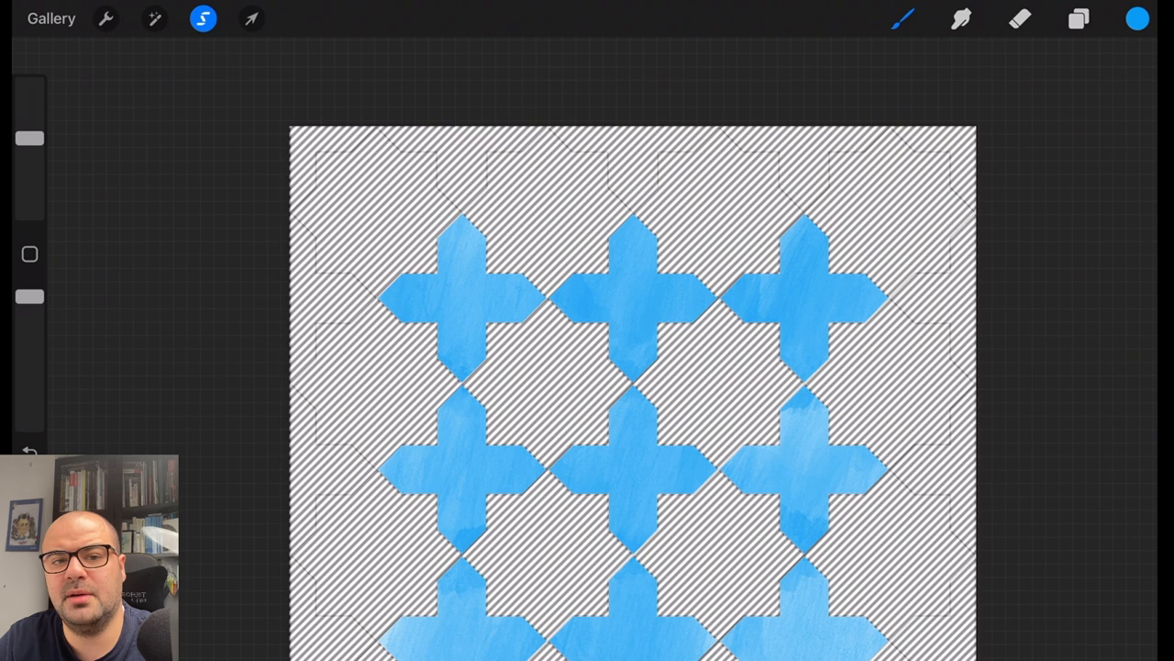
{"action": "left_click", "coordinate": [251, 18]}
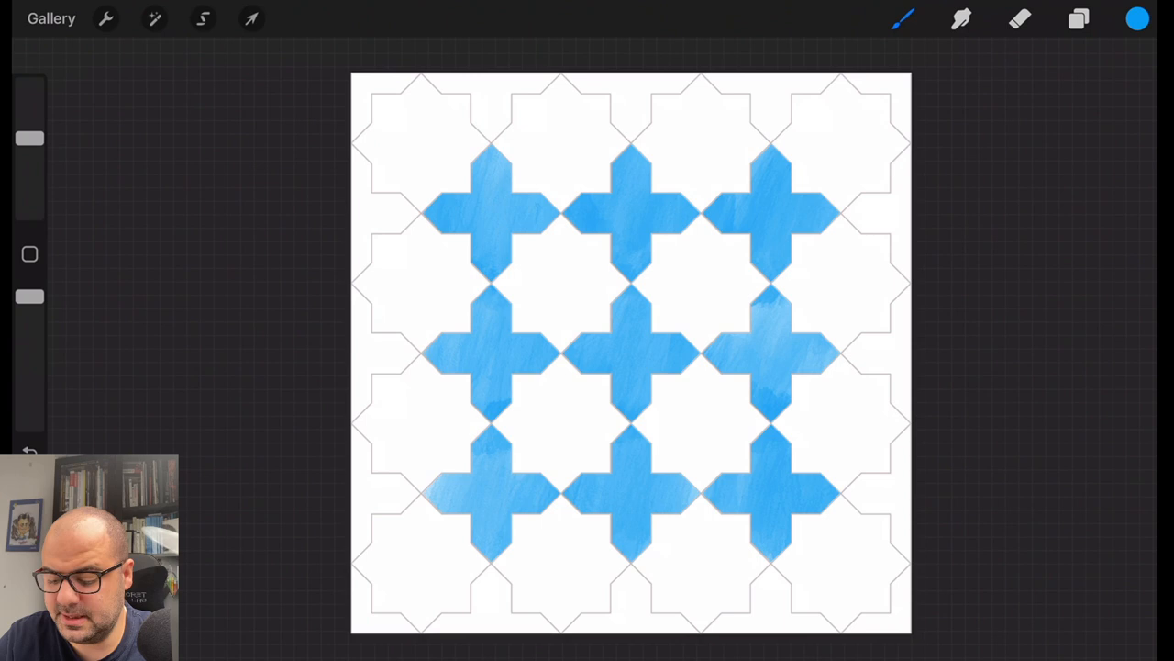
Select the four centre stars, change colour to teal, paint them, then select the outer stars.
{"action": "left_click", "coordinate": [1137, 18]}
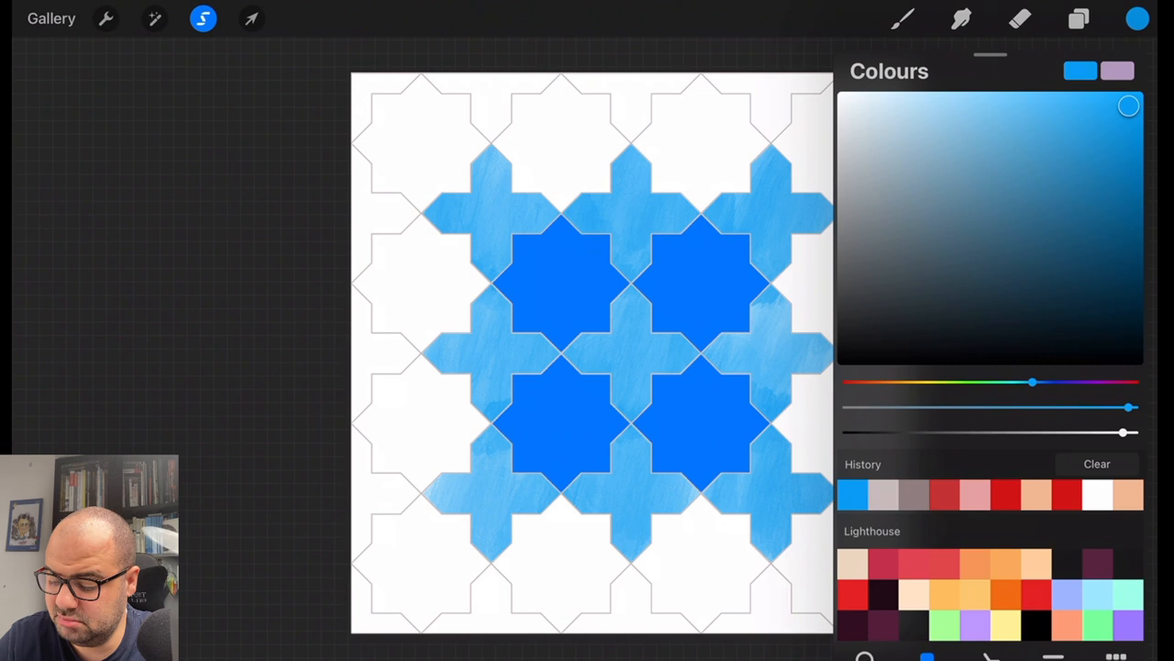
{"action": "left_click_drag", "start_coordinate": [1032, 382], "coordinate": [1014, 381]}
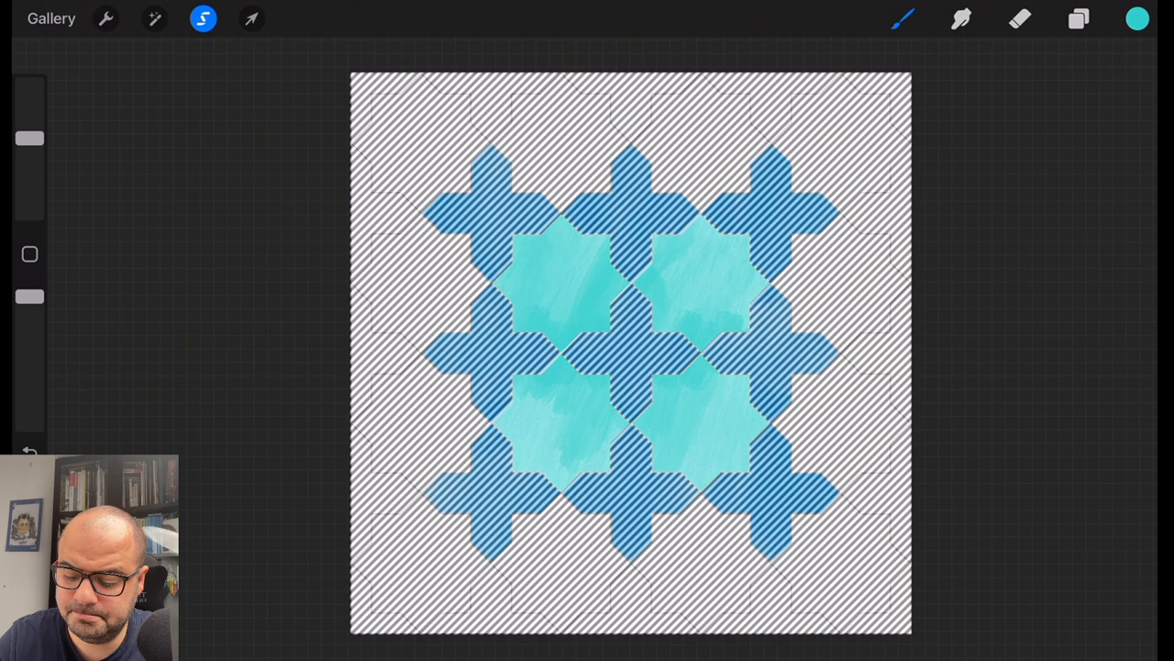
{"action": "left_click", "coordinate": [203, 18]}
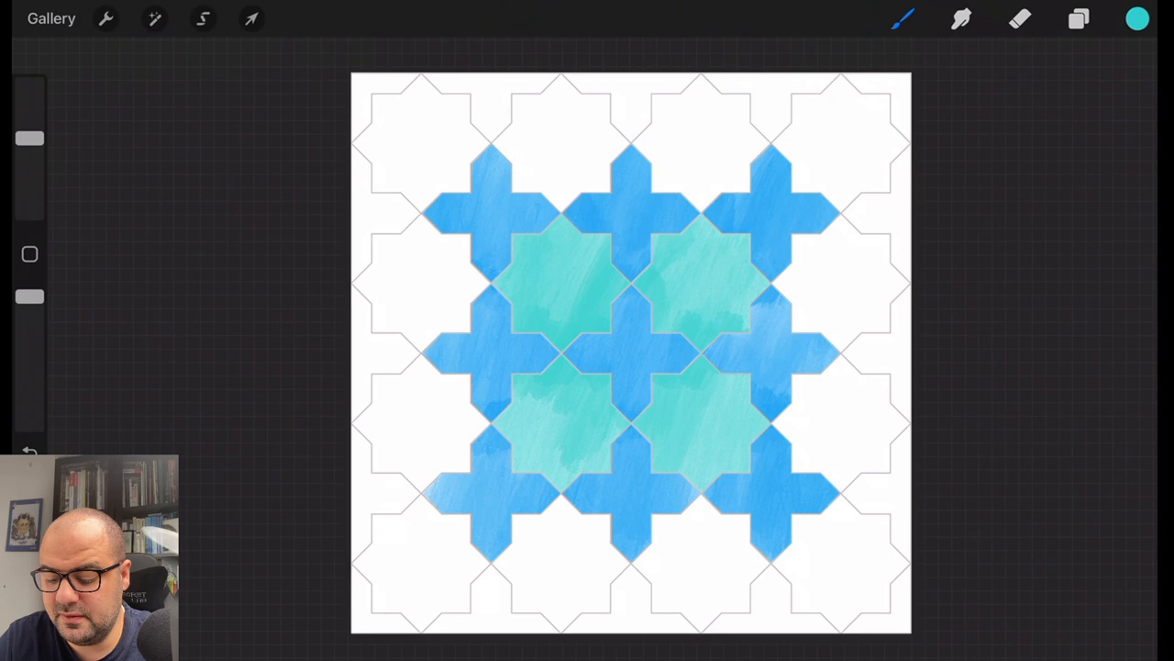
{"action": "left_click", "coordinate": [203, 19]}
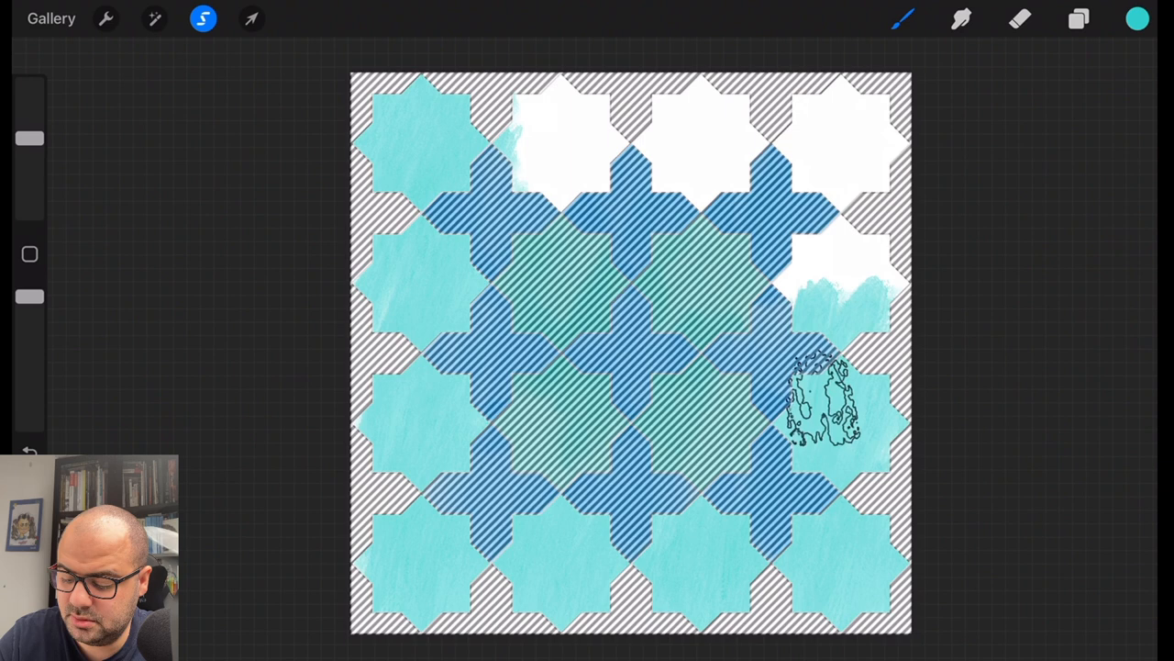
Finish painting the outer stars teal, then pick a beige colour for the background.
{"action": "left_click", "coordinate": [251, 19]}
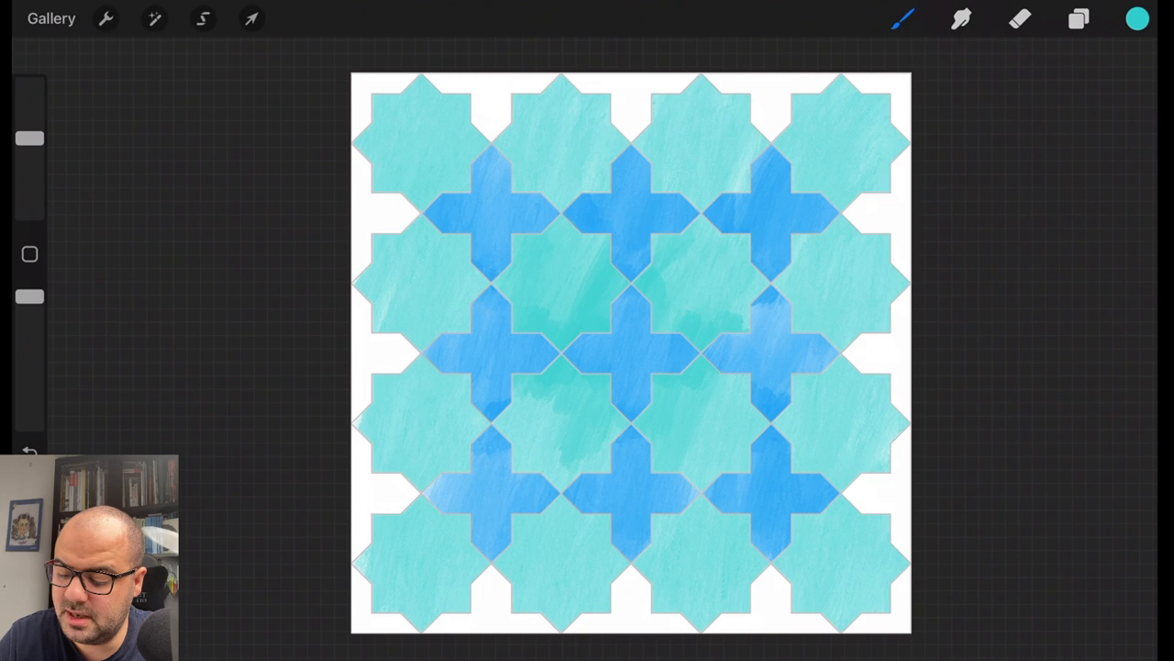
{"action": "left_click", "coordinate": [1137, 18]}
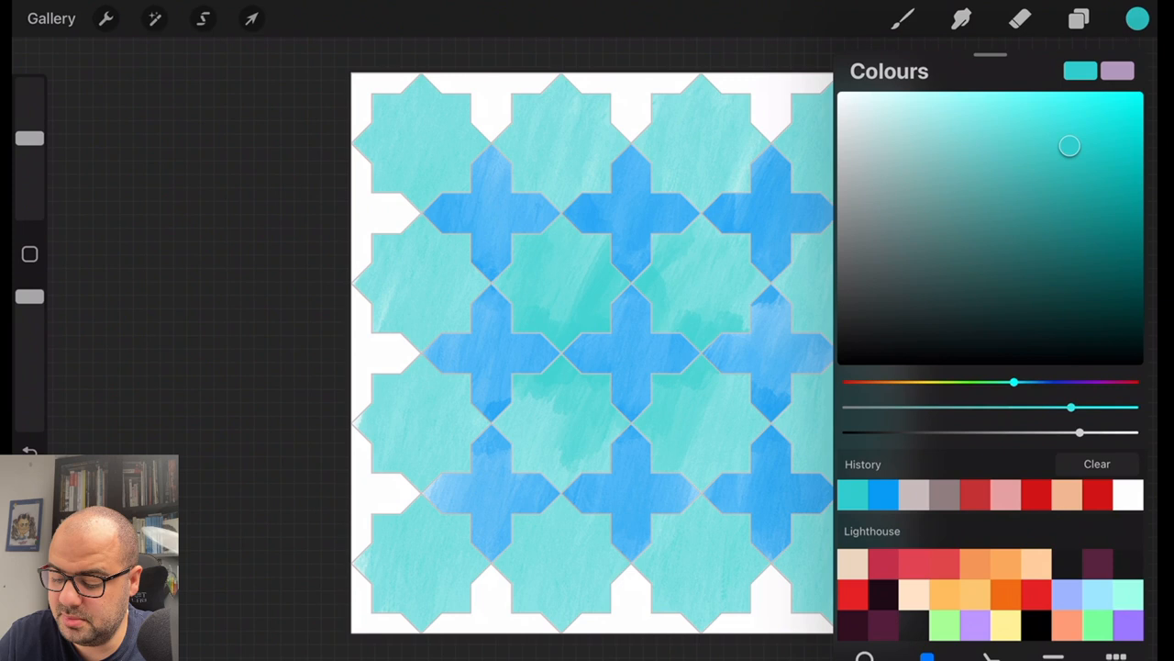
{"action": "left_click_drag", "start_coordinate": [1014, 382], "coordinate": [901, 383]}
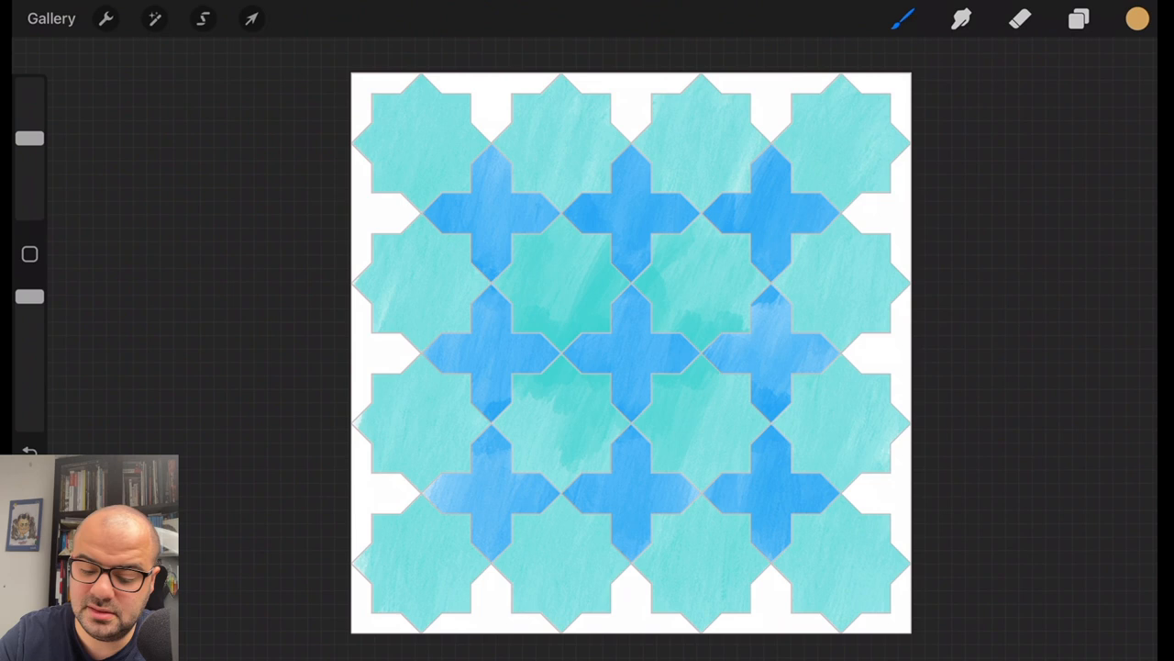
Select the background gaps, paint them beige, clear the selection and reopen Colours.
{"action": "left_click", "coordinate": [203, 18]}
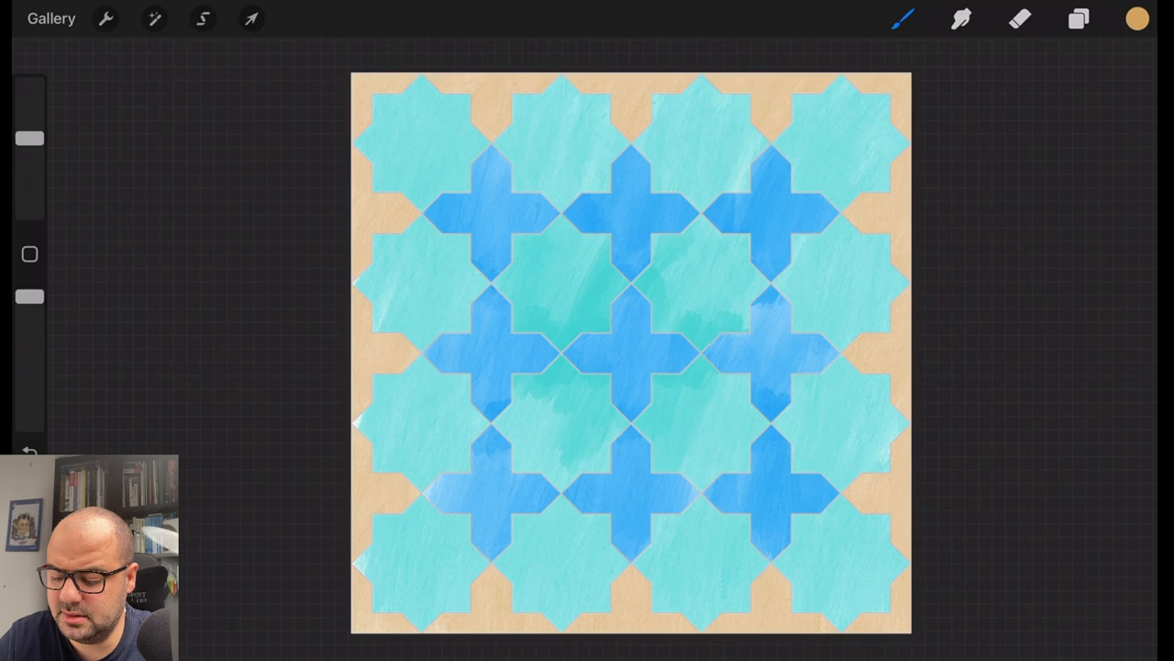
{"action": "left_click", "coordinate": [203, 18]}
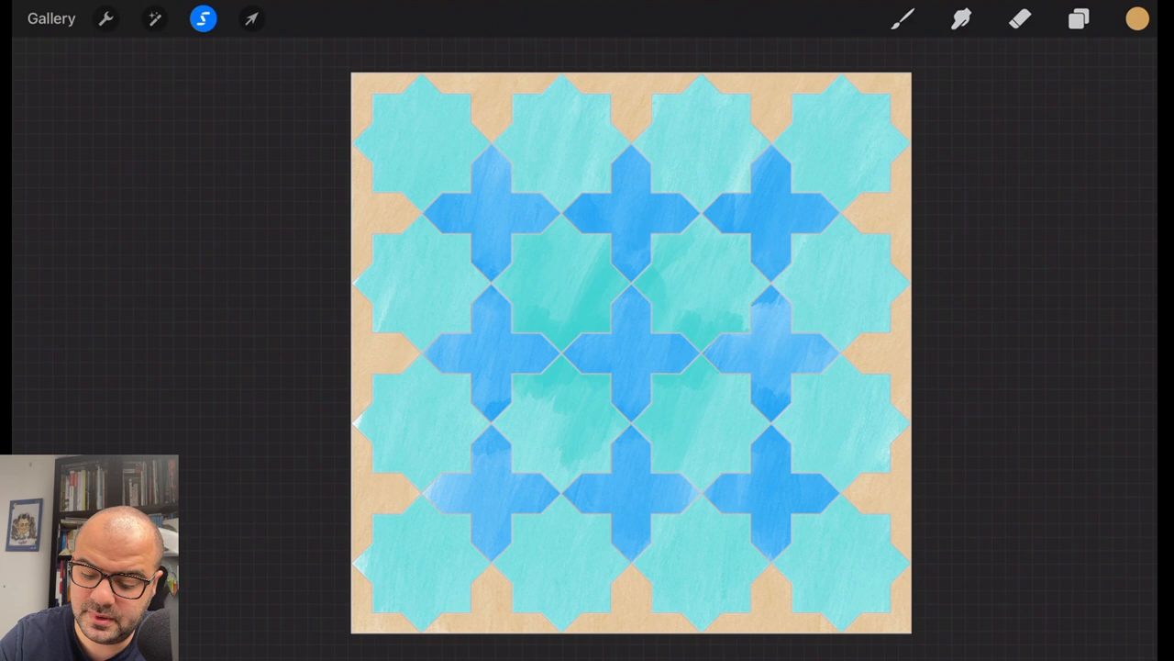
{"action": "left_click", "coordinate": [902, 18]}
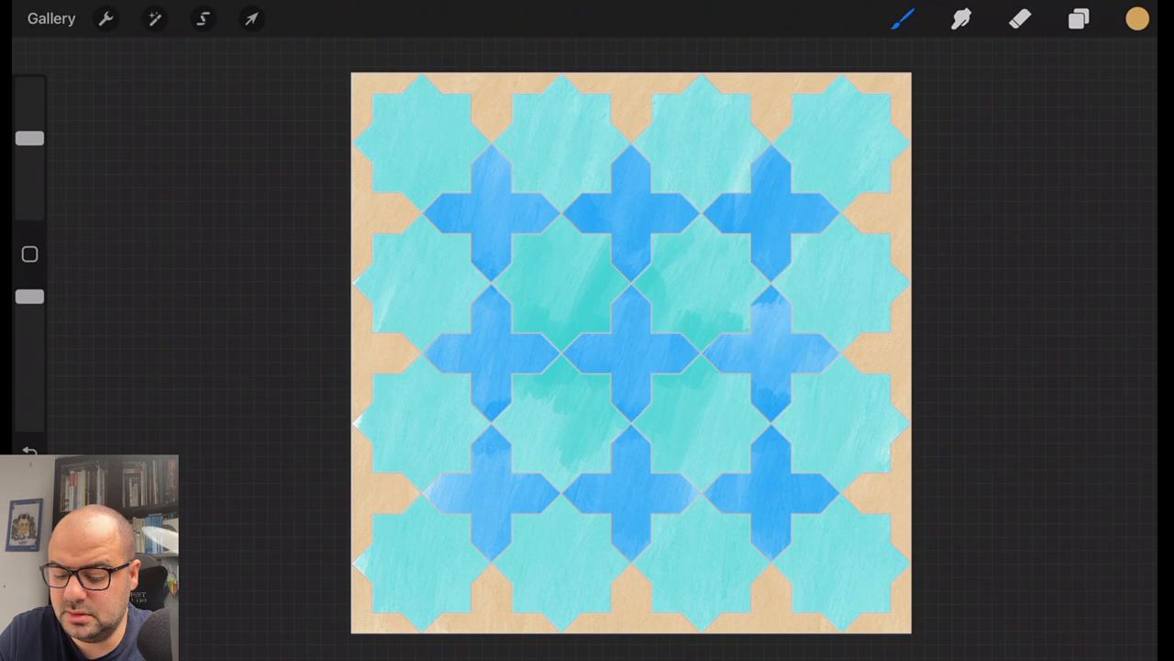
{"action": "left_click", "coordinate": [1137, 19]}
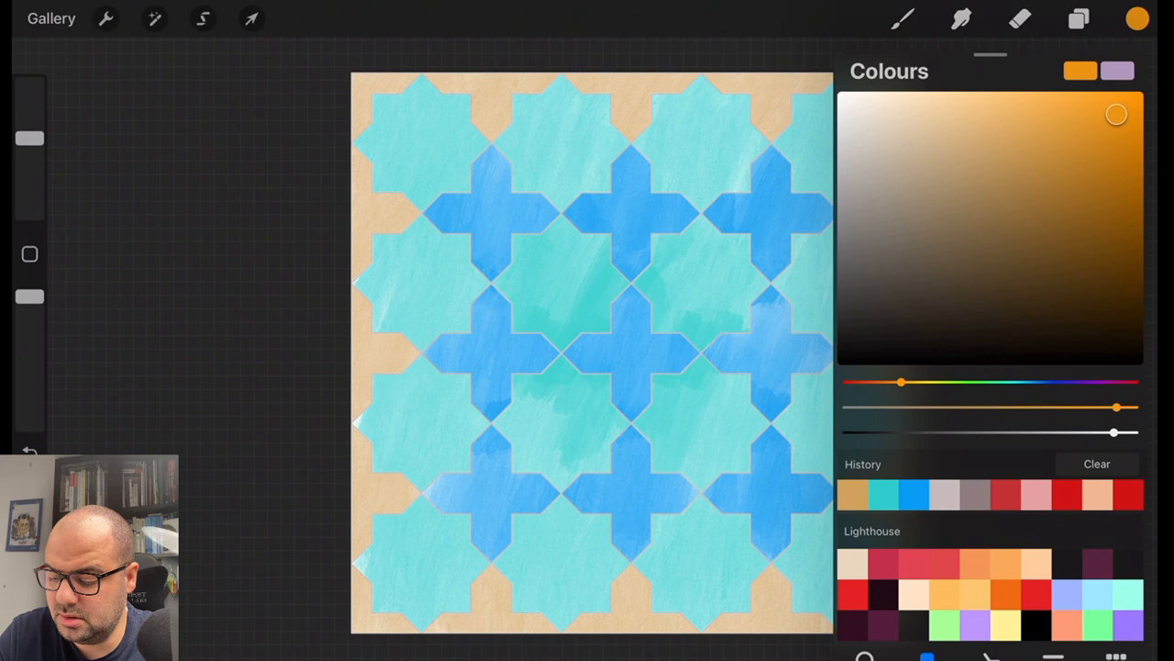
Pick orange and brush it into the top and lower-right corner pieces.
{"action": "left_click", "coordinate": [902, 18]}
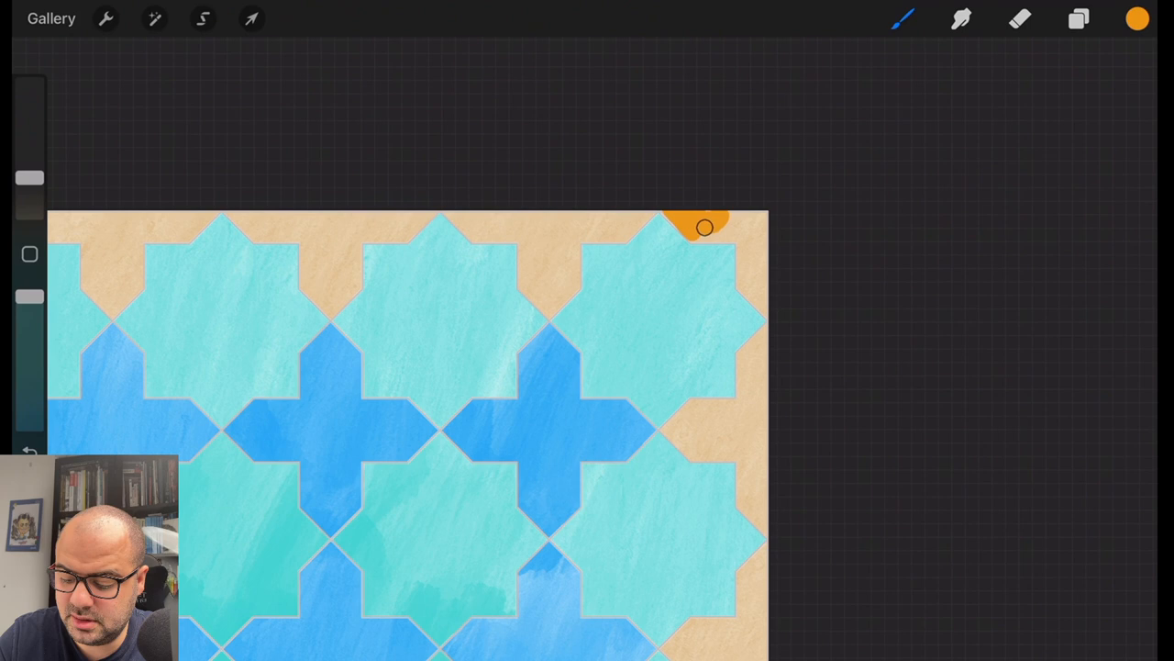
{"action": "left_click_drag", "start_coordinate": [705, 227], "coordinate": [744, 283]}
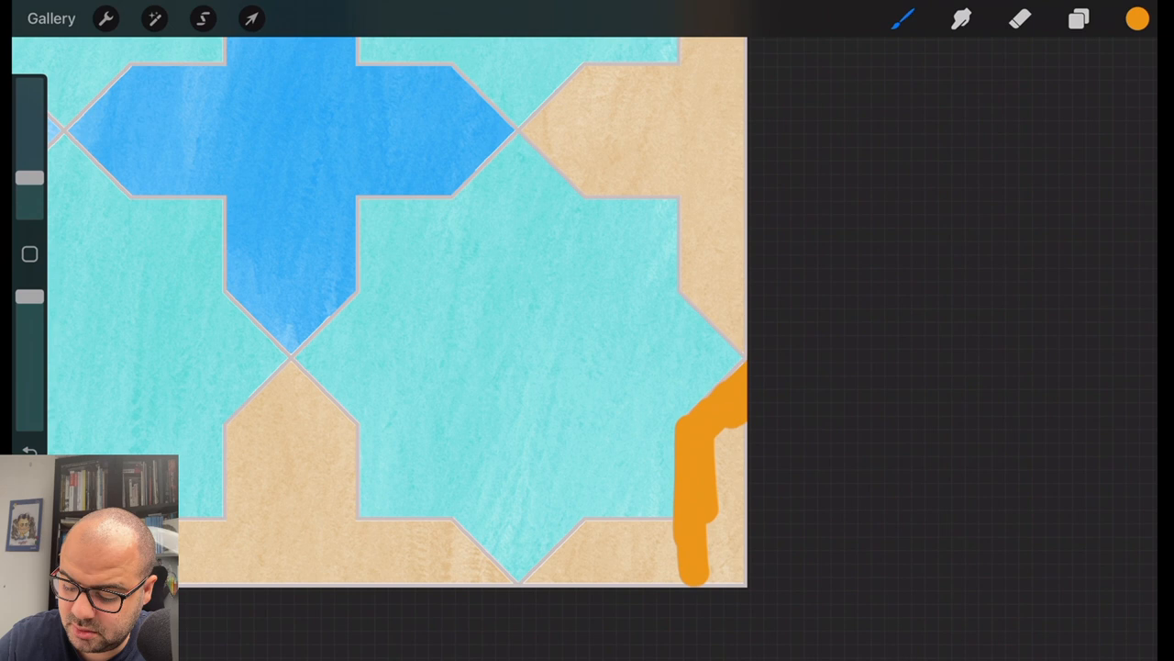
{"action": "left_click_drag", "start_coordinate": [711, 431], "coordinate": [624, 560]}
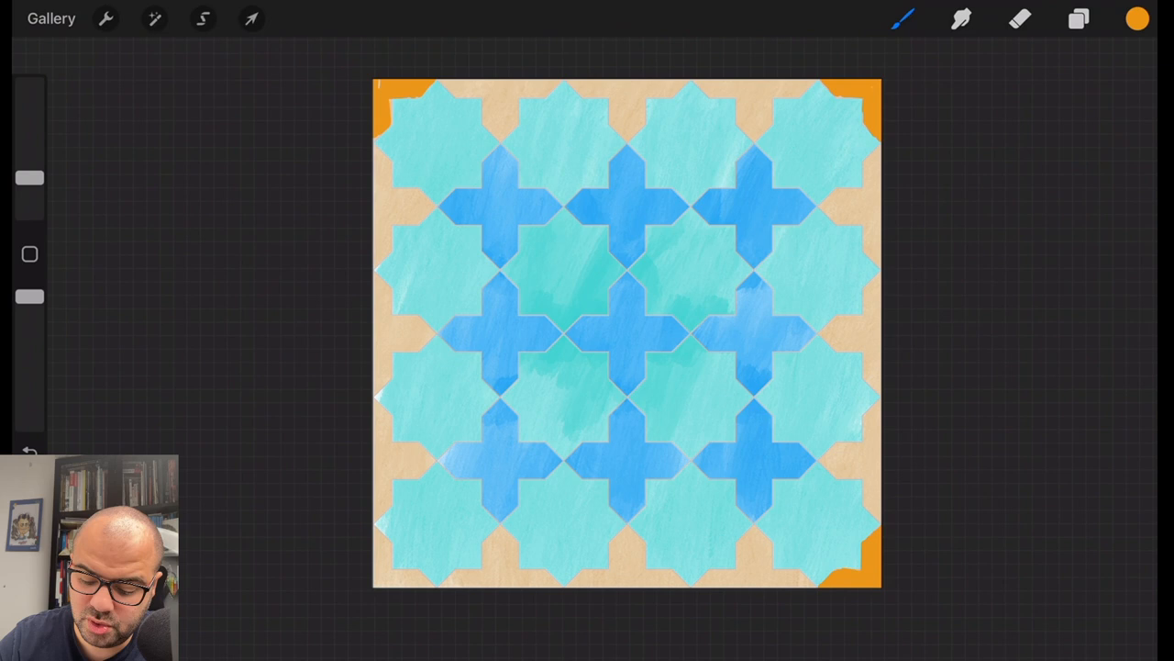
{"action": "left_click", "coordinate": [420, 583]}
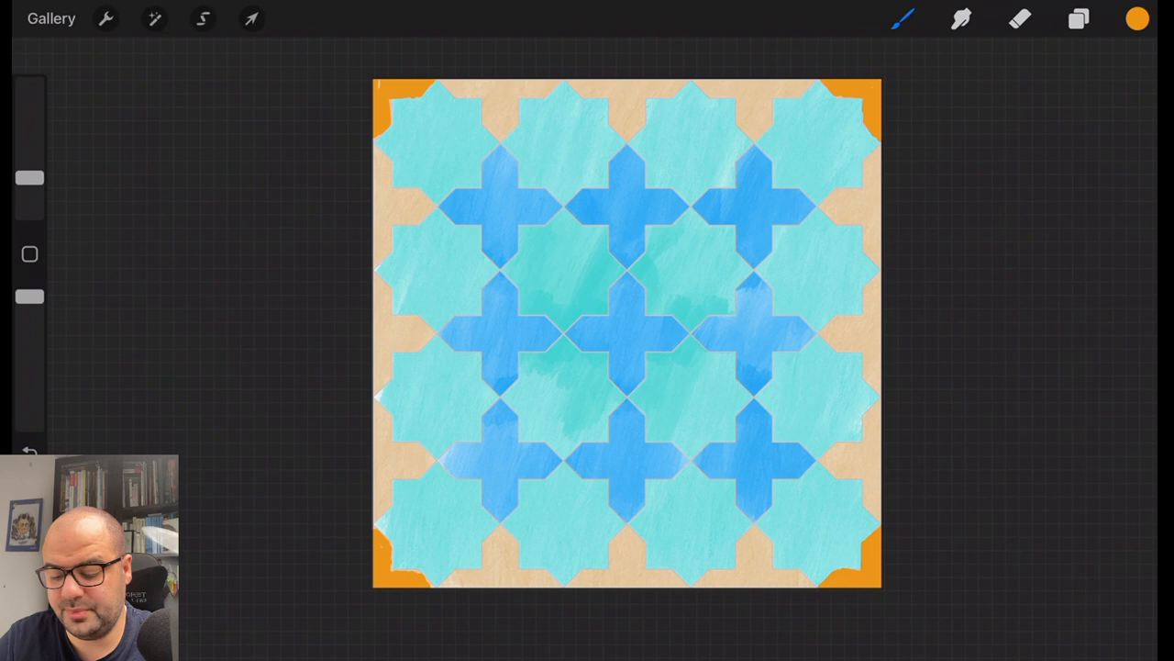
Switch to the Round Brush at full opacity and fill the centre cross orange.
{"action": "left_click", "coordinate": [902, 18]}
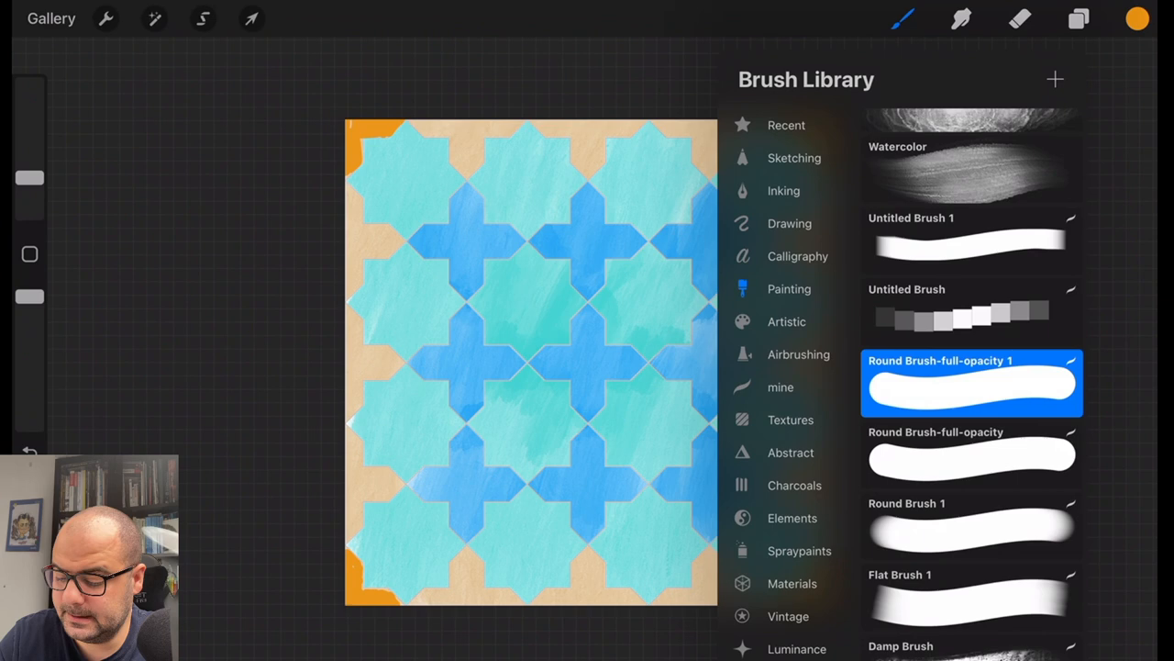
{"action": "left_click", "coordinate": [587, 358]}
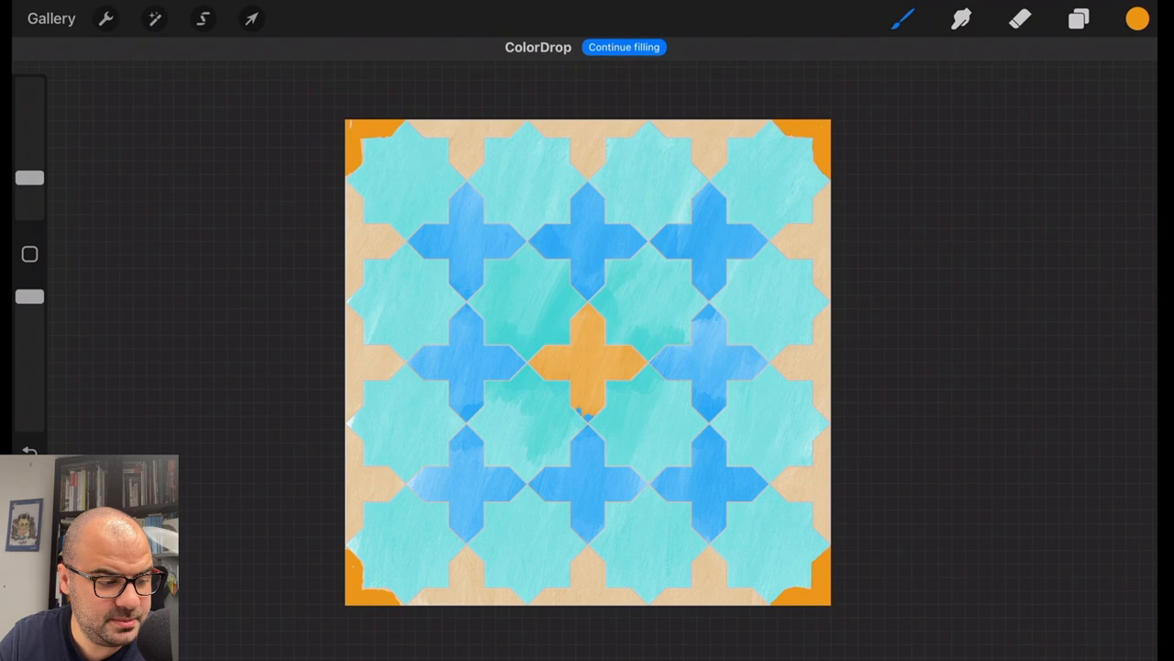
{"action": "left_click", "coordinate": [624, 47]}
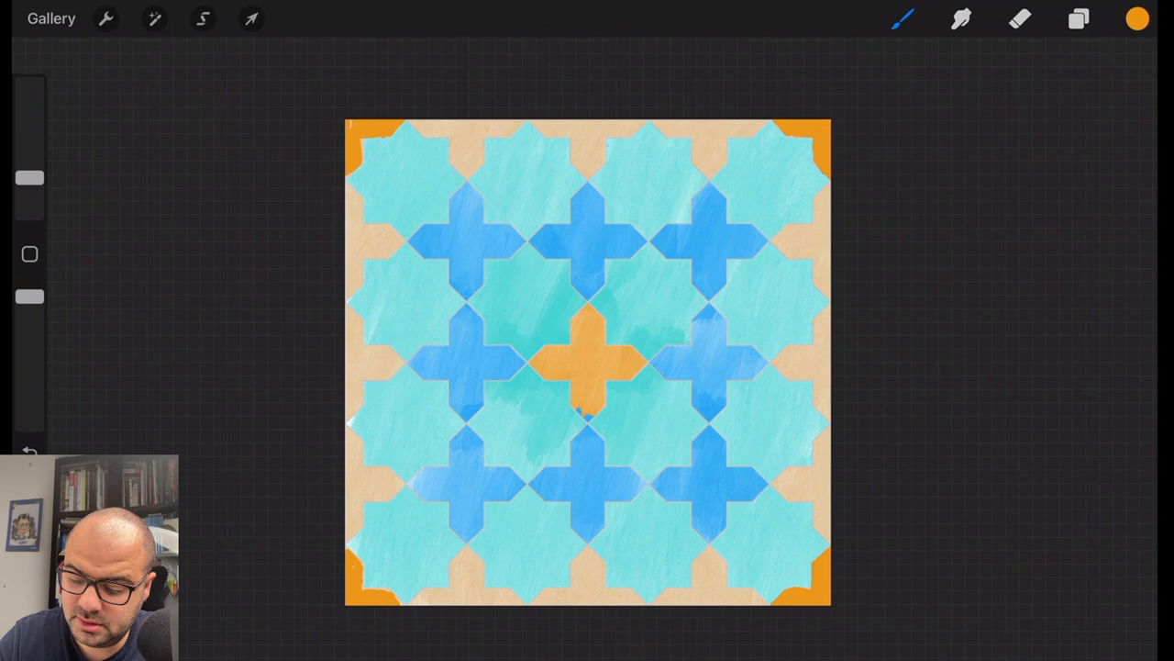